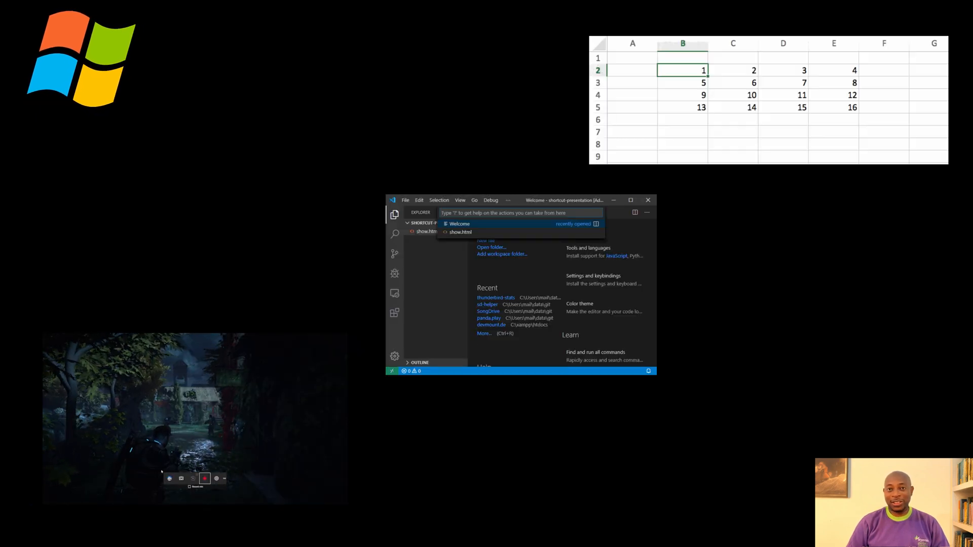
# Auto-generate English subtitles for the Voiceover clip in VEED's Subtitles panel.
pyautogui.click(461, 232)
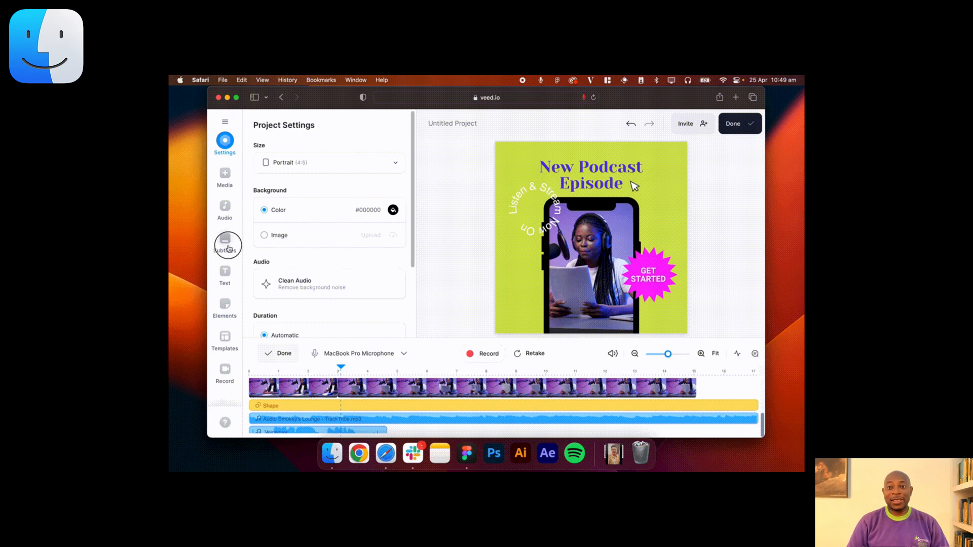
pyautogui.click(224, 243)
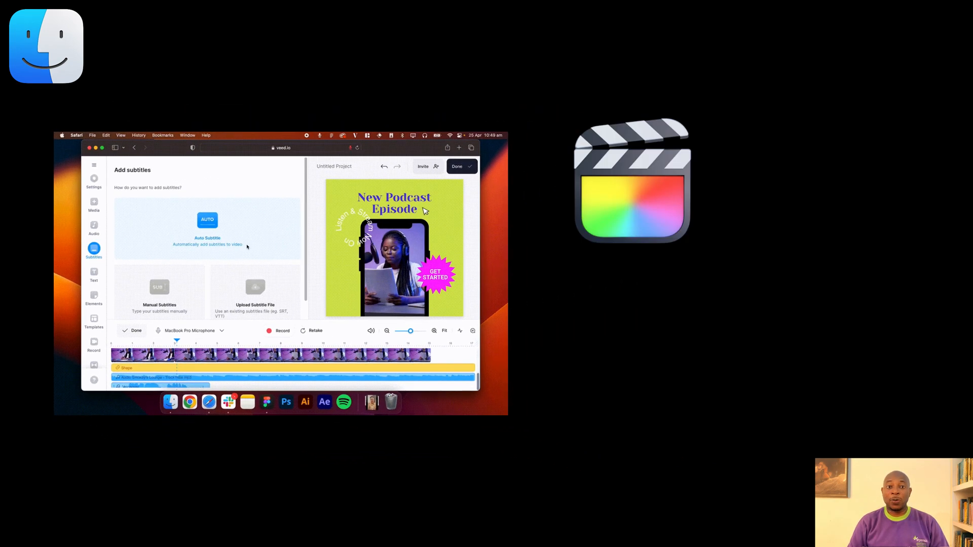
pyautogui.click(207, 220)
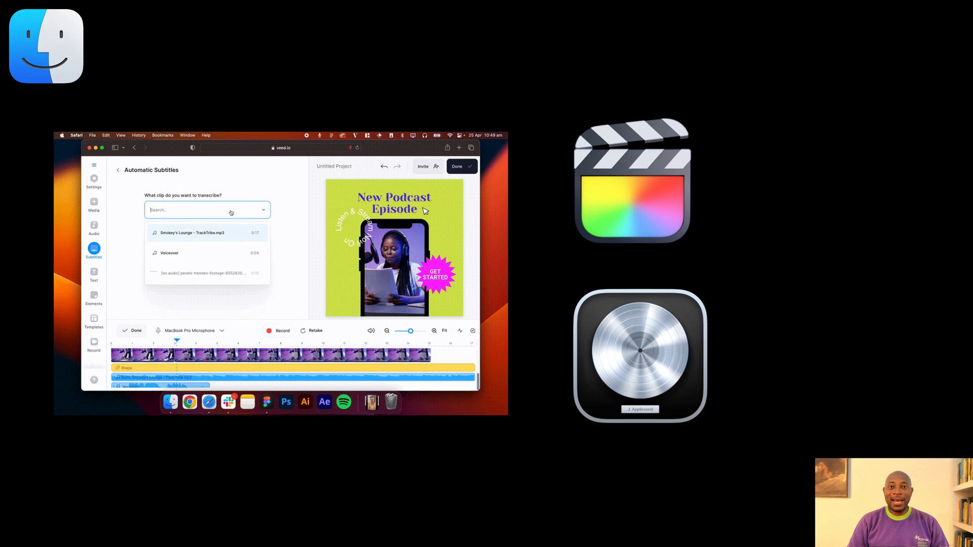
pyautogui.click(180, 252)
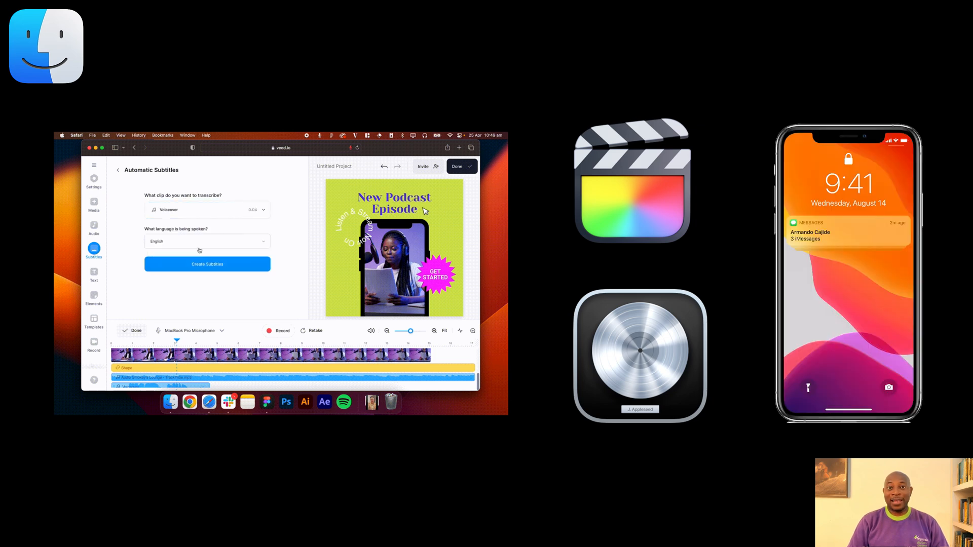
pyautogui.click(207, 264)
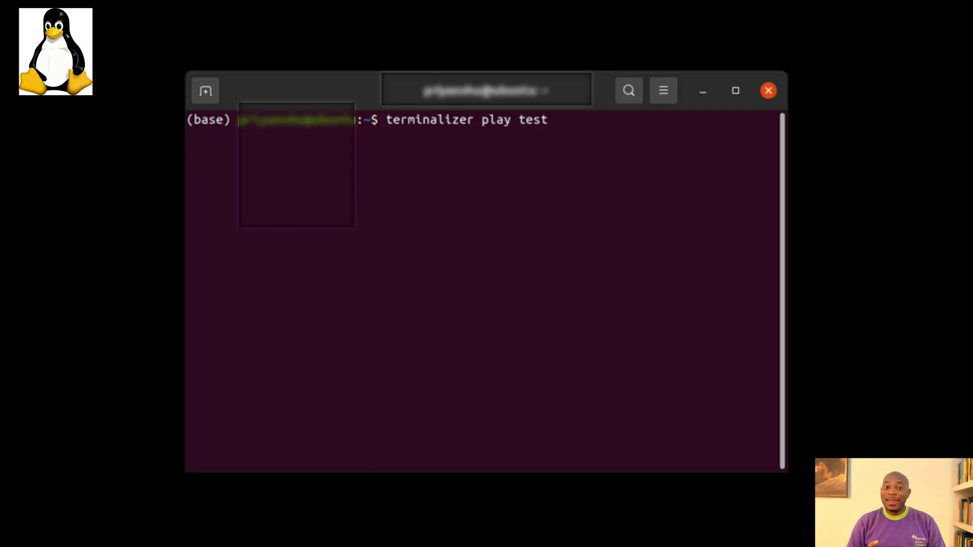
# Run node -v (reports v16.4.2) and start typing npm -v in the terminal.
pyautogui.write('node -v')
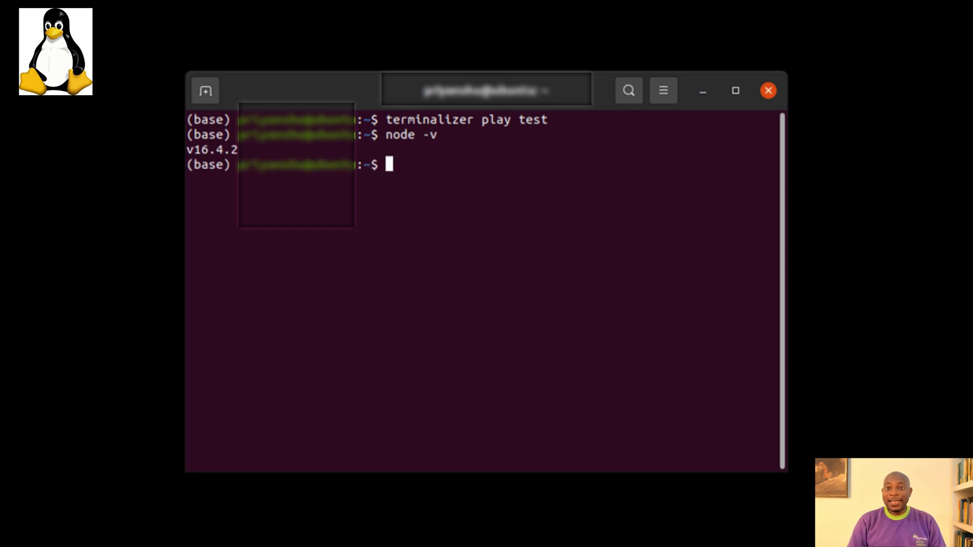
pyautogui.write('npm -')
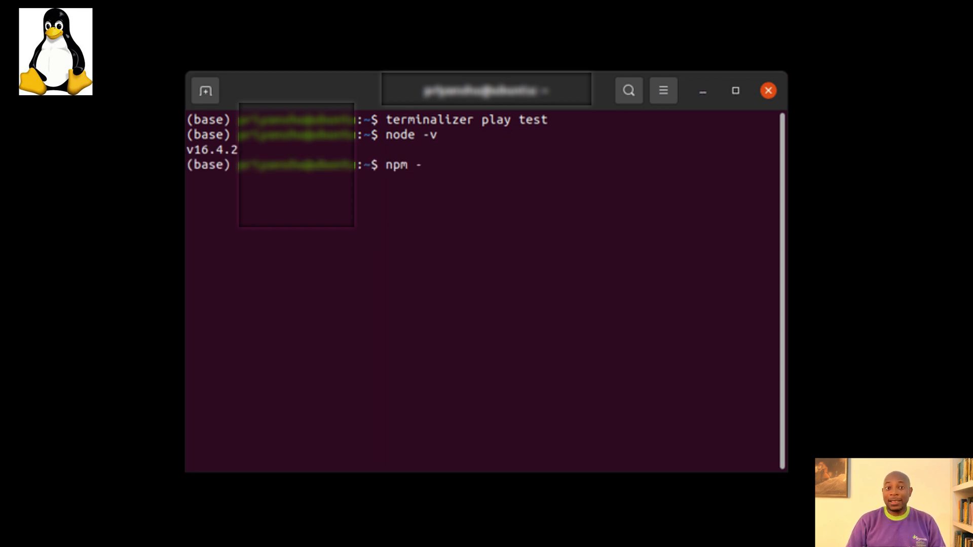
pyautogui.write('ter')
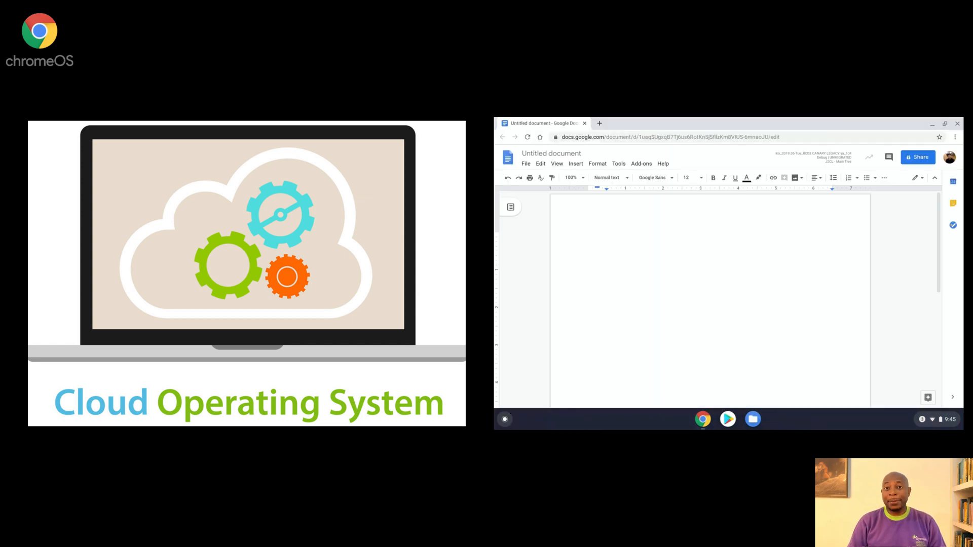
pyautogui.write('Birthday party logistics')
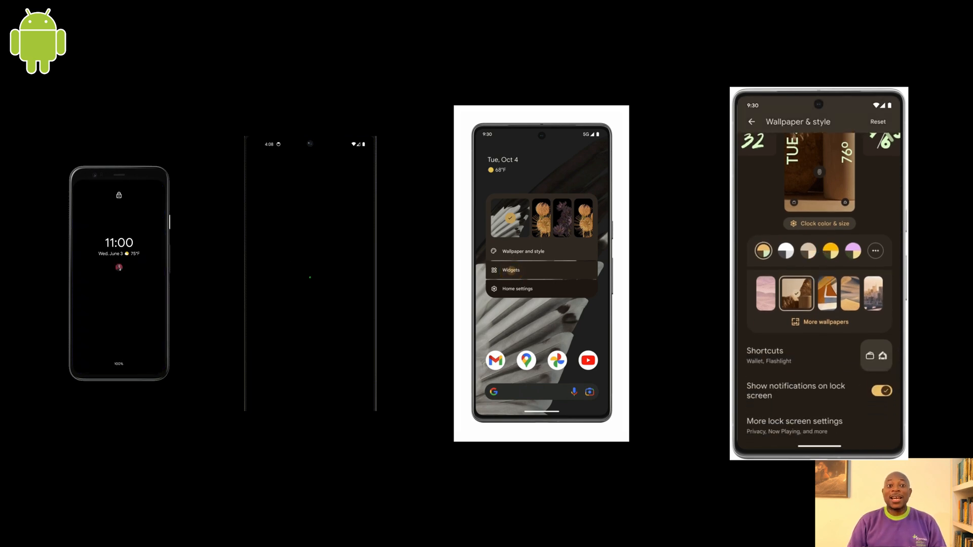
# Browse Play Pass: New and notable, Top games and Captivating RPGs.
pyautogui.click(765, 351)
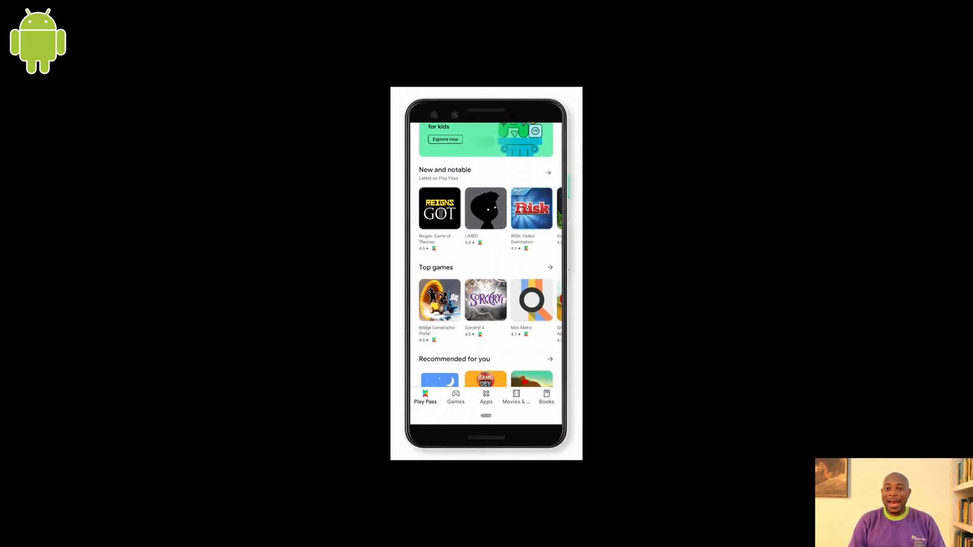
pyautogui.scroll(-3)
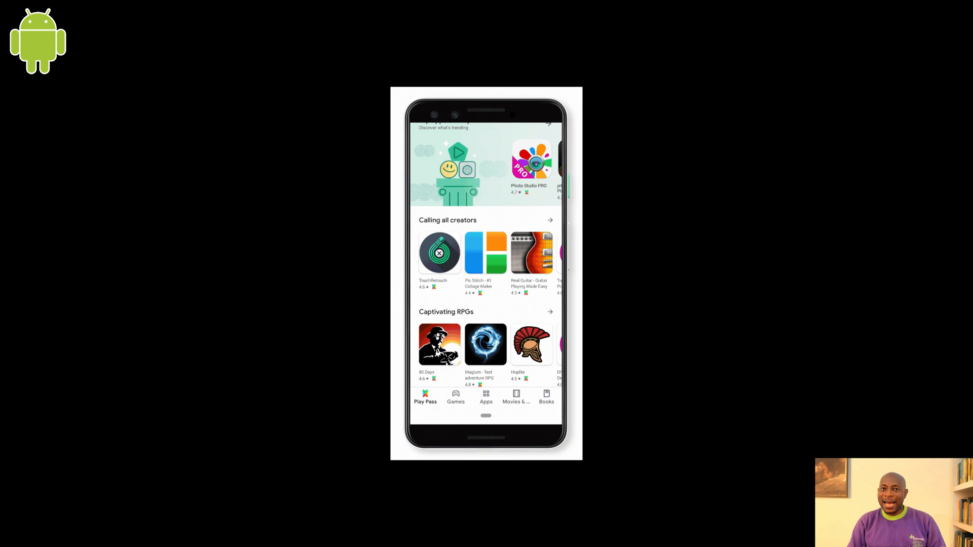
pyautogui.scroll(-3)
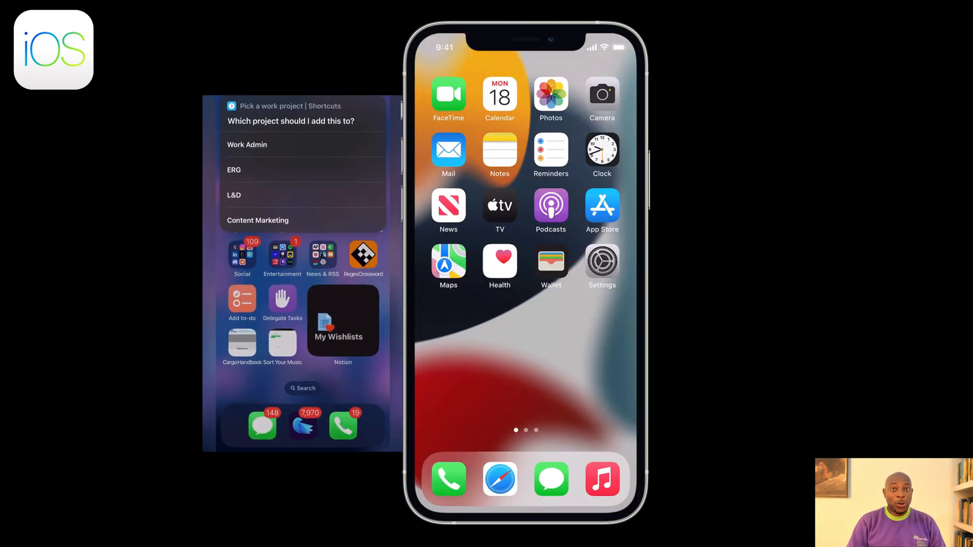
# Expand Control Center connectivity controls and show AirDrop options, currently Contacts Only.
pyautogui.click(246, 144)
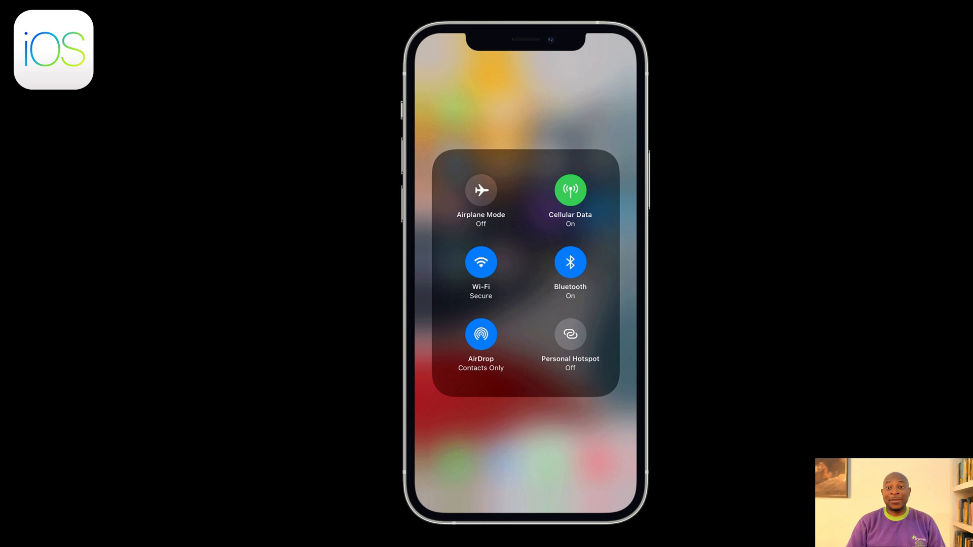
pyautogui.click(481, 334)
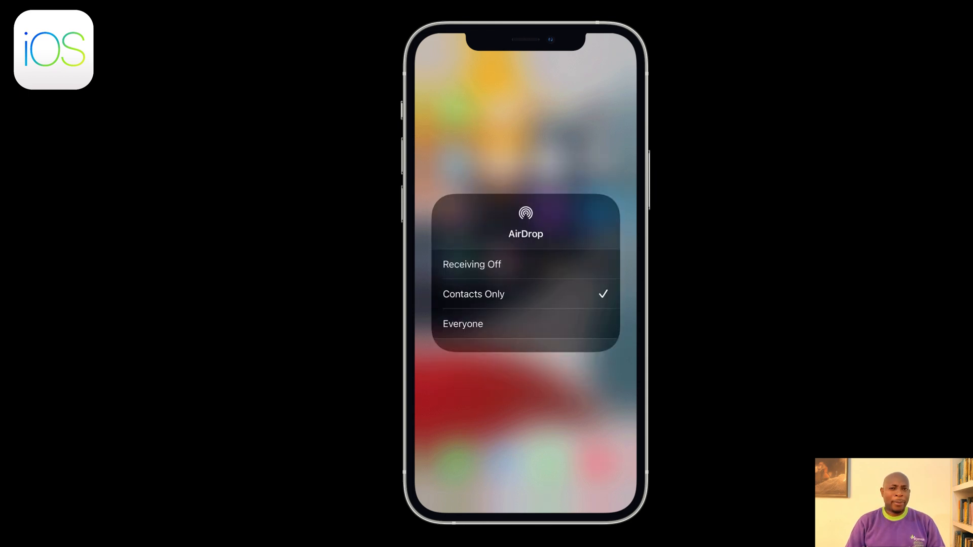